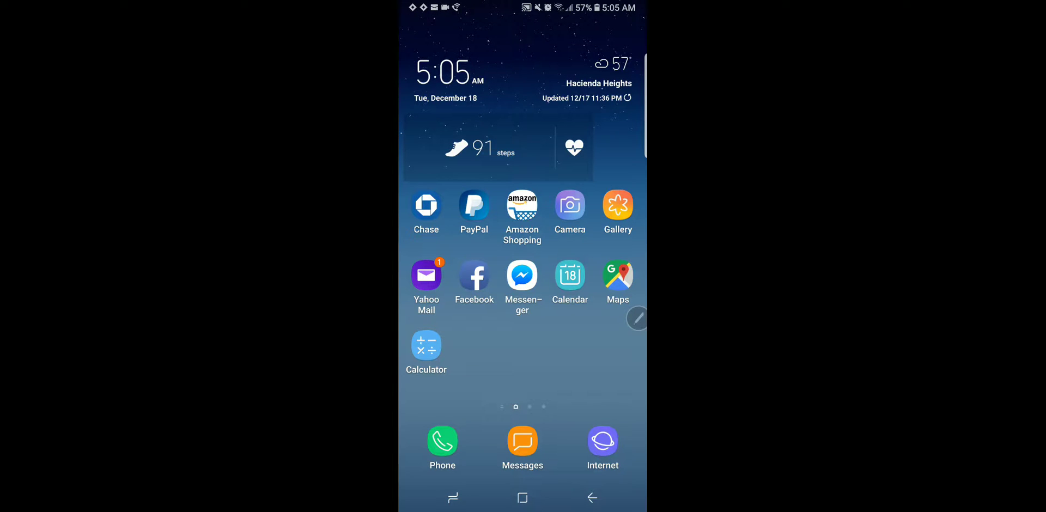
# Step: Open the Android app drawer listing DJI Mimo and DU Recorder
pyautogui.hscroll(-3)
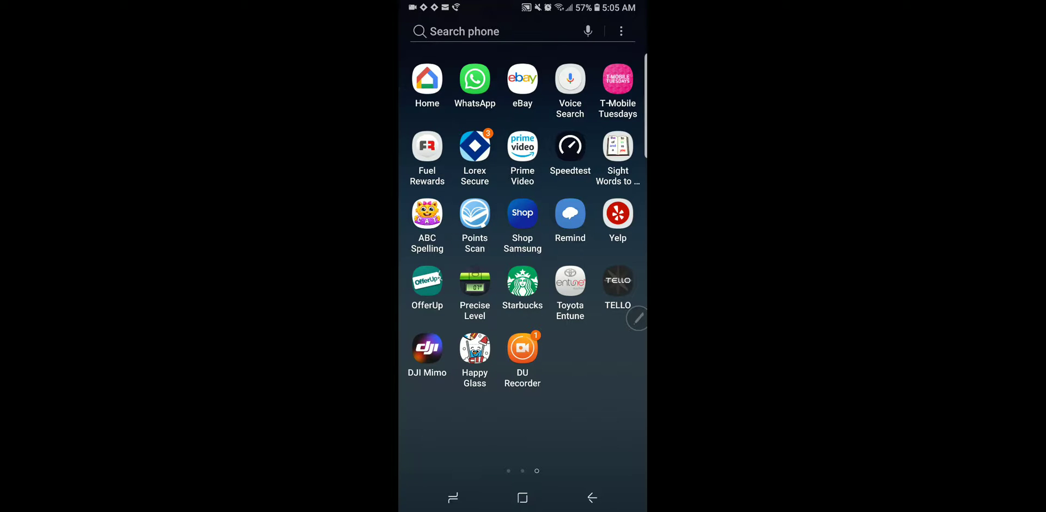
# Step: Launch DJI Mimo and view Timelapse at 3 s interval, 5 min, anti-flicker 50 HZ, grid off
pyautogui.click(428, 348)
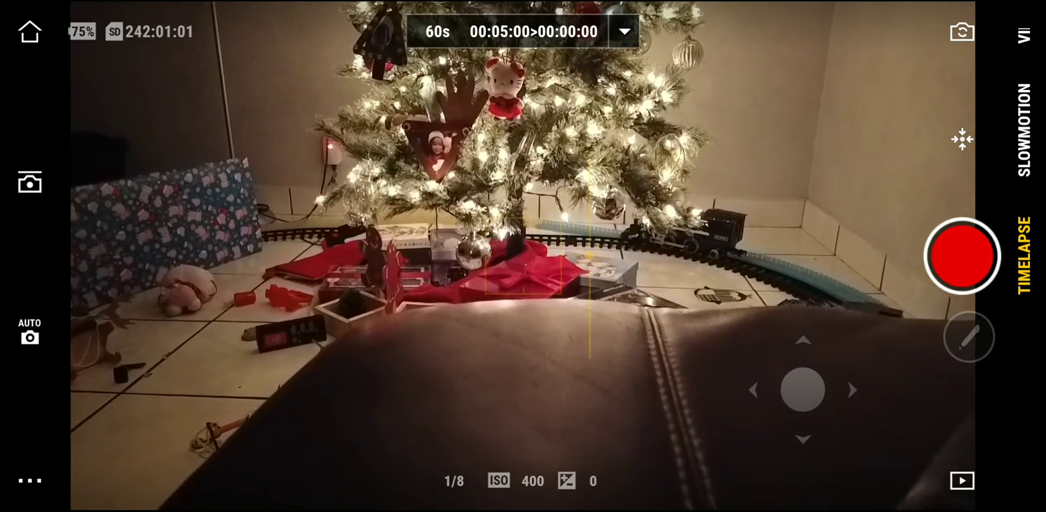
pyautogui.click(623, 32)
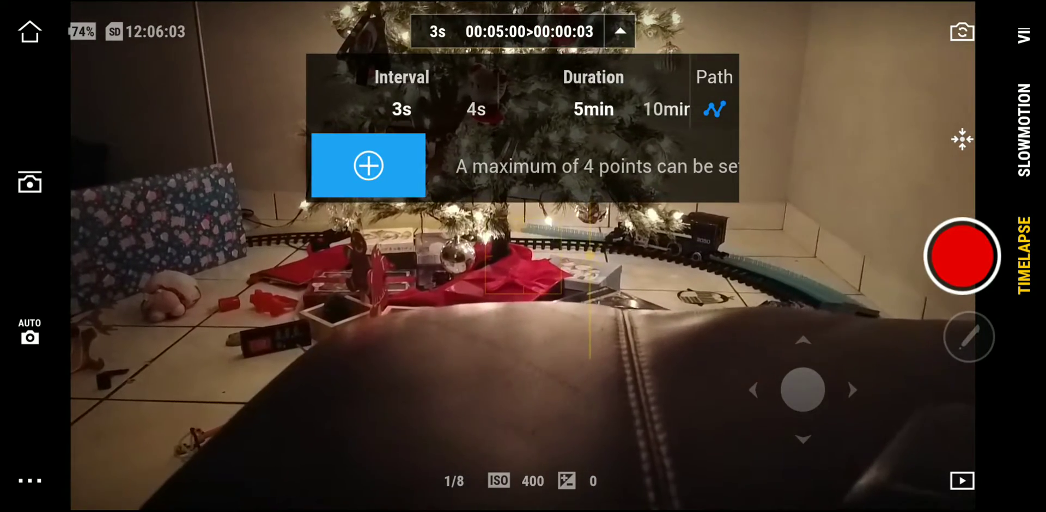
pyautogui.click(619, 32)
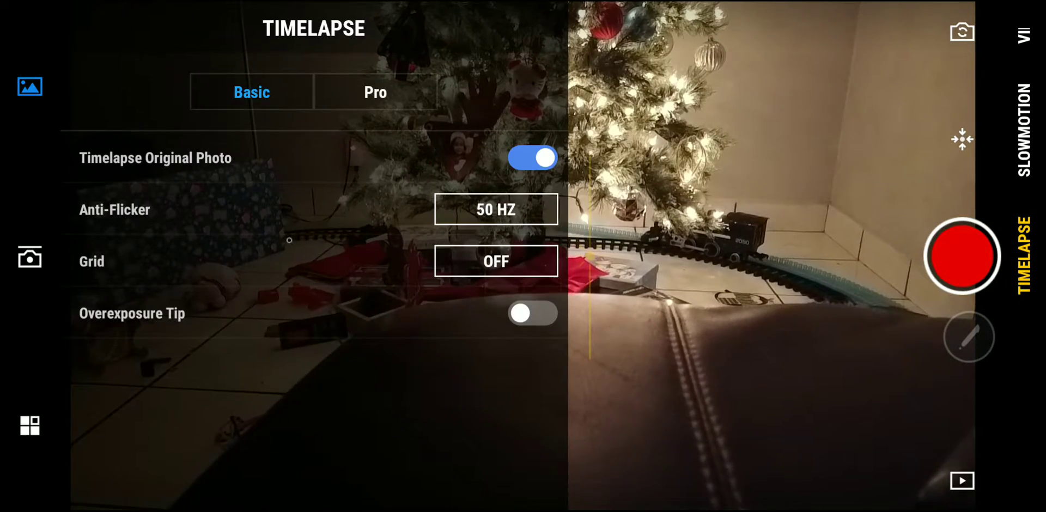
# Step: View Slowmotion Pro settings, then switch to Video mode (MOV, AUTO volume, noise reduction on)
pyautogui.click(1022, 148)
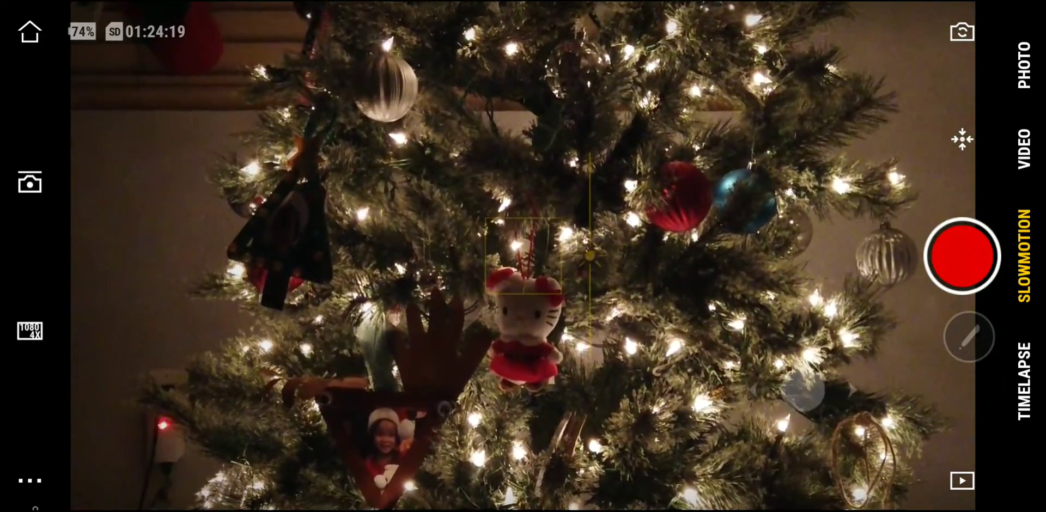
pyautogui.click(29, 182)
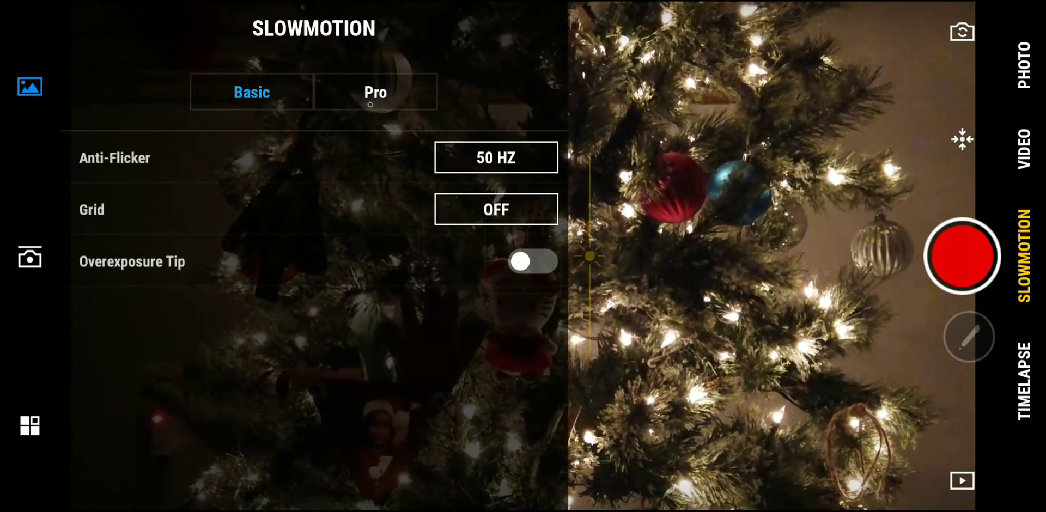
pyautogui.click(375, 92)
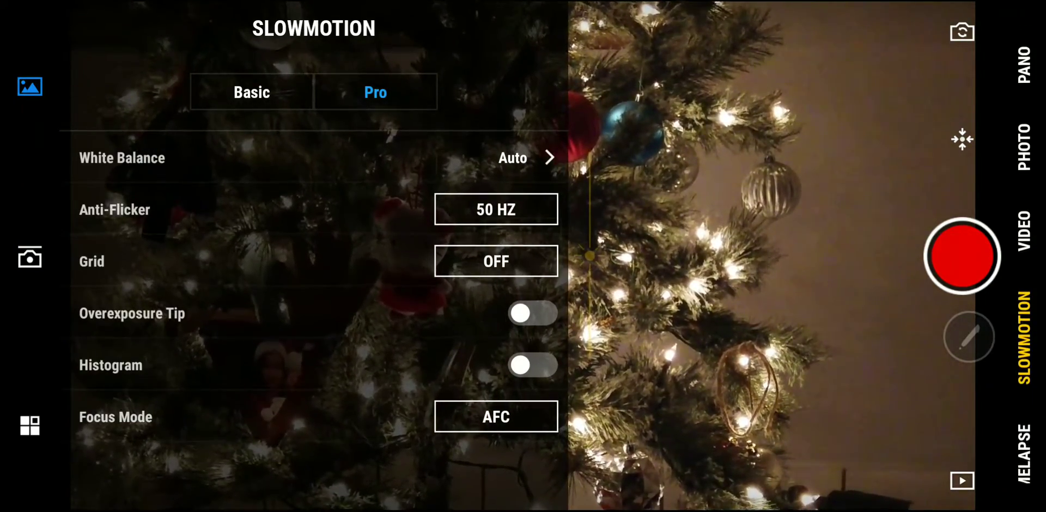
pyautogui.click(1022, 224)
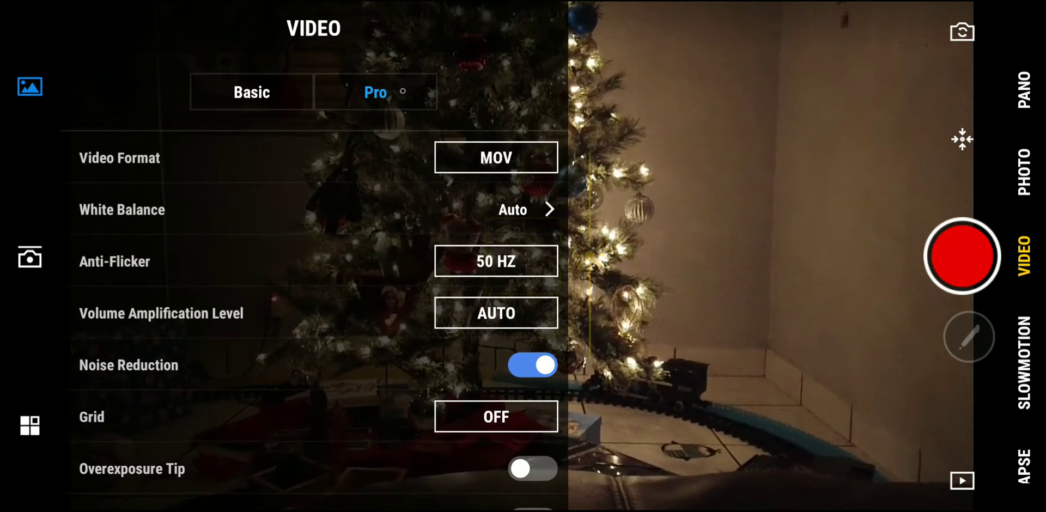
# Step: Show Basic Video settings and the 1920X1080, 60 fps, FINE quality options
pyautogui.click(252, 93)
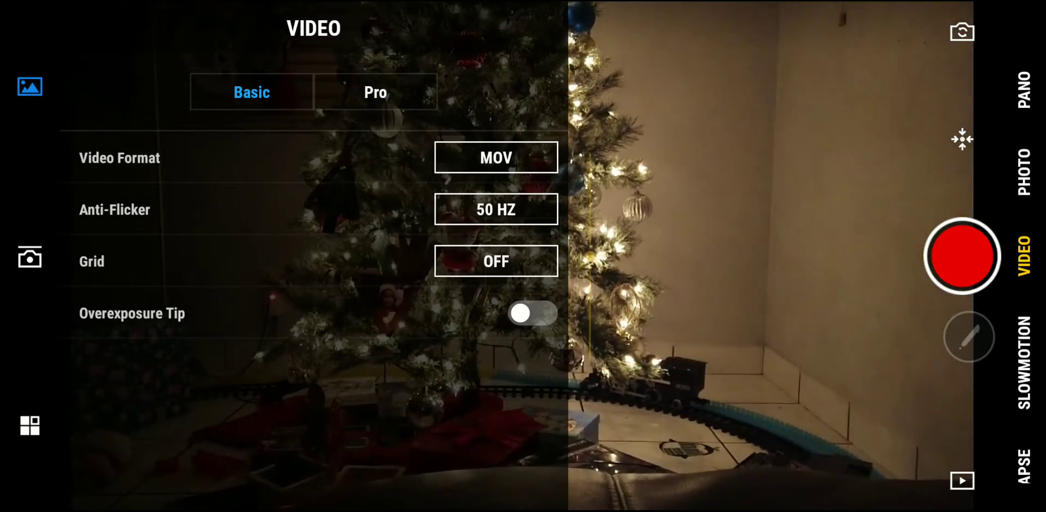
pyautogui.click(375, 92)
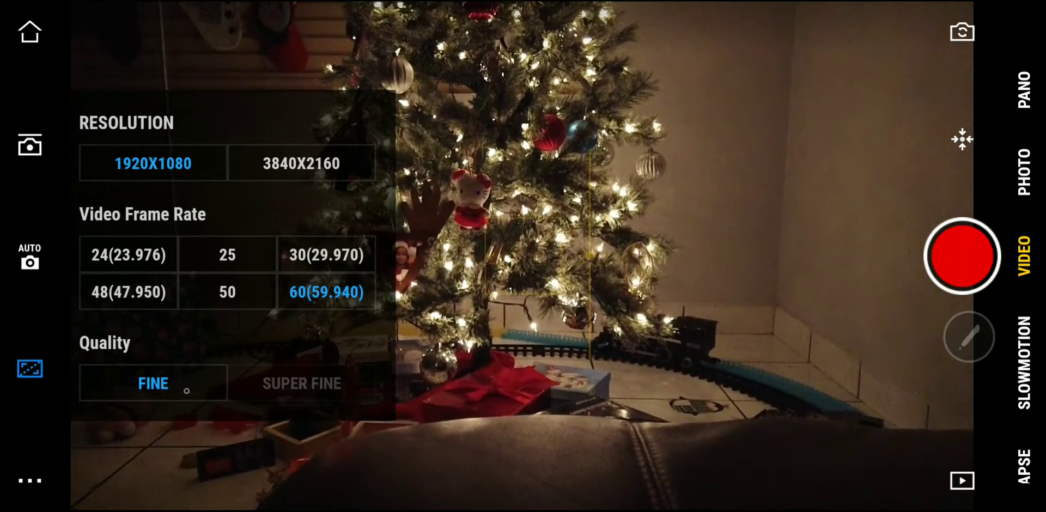
# Step: Try frame rates 50, 30 and 48, then view Auto exposure: ISO 3200, 1/100, EV 0
pyautogui.click(227, 292)
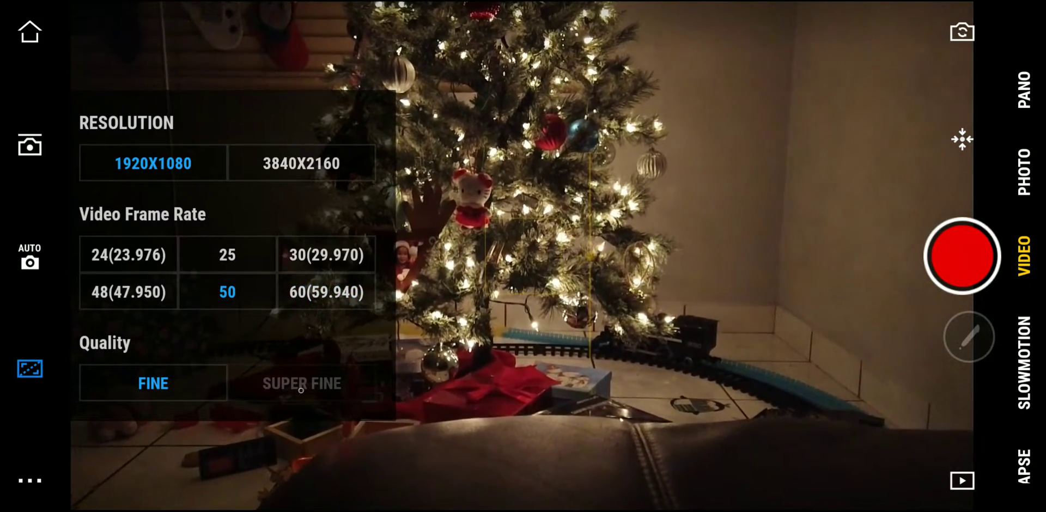
pyautogui.click(326, 255)
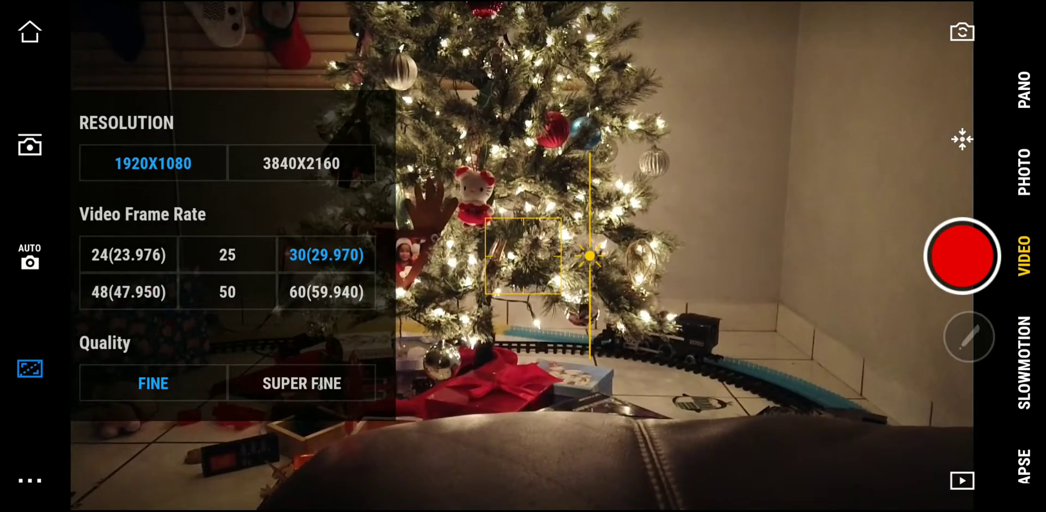
pyautogui.click(302, 384)
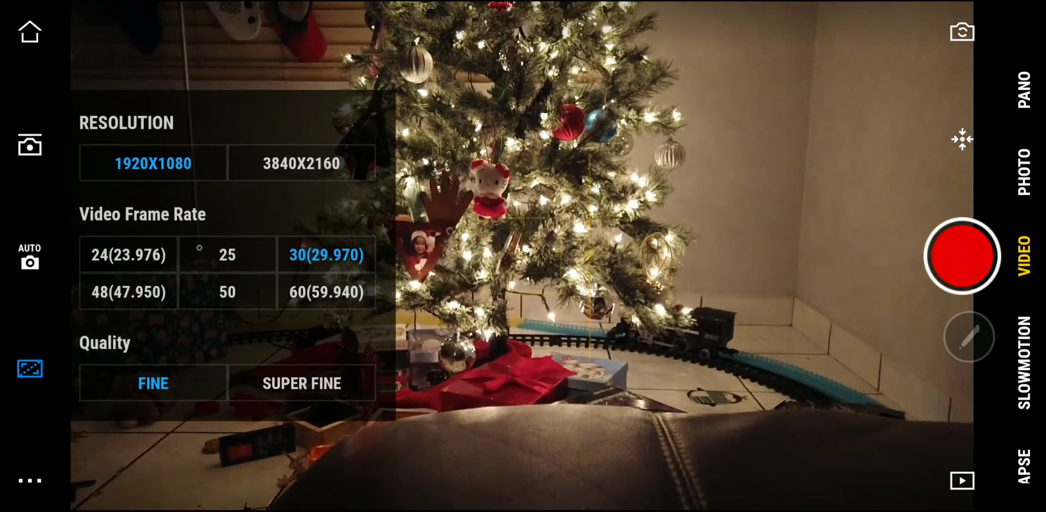
pyautogui.click(128, 292)
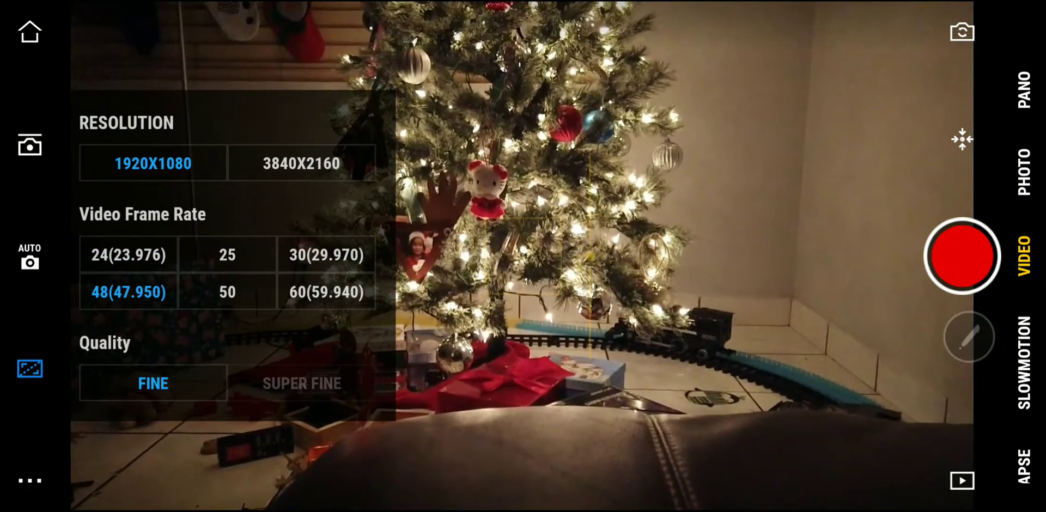
pyautogui.click(327, 292)
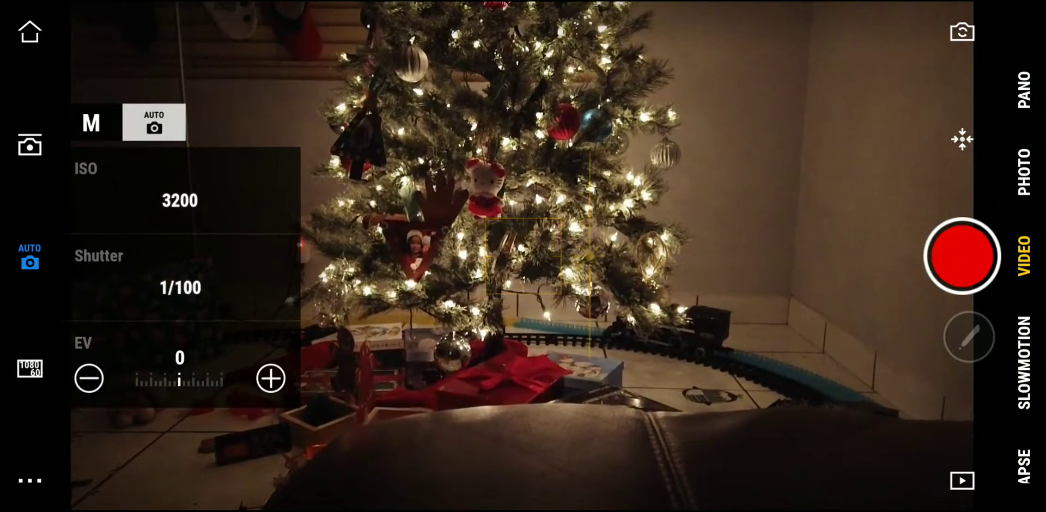
# Step: Switch exposure to manual and view Video Pro settings with anti-flicker greyed at 50 HZ
pyautogui.click(91, 122)
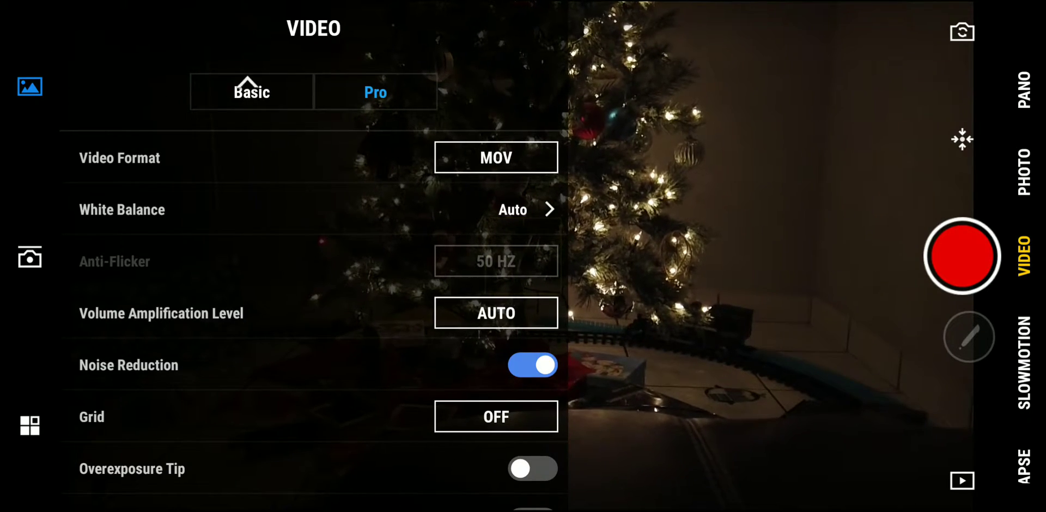
# Step: Close Video settings and move to Pano mode at shutter 1/25, ISO 800, EV -1.3
pyautogui.click(252, 92)
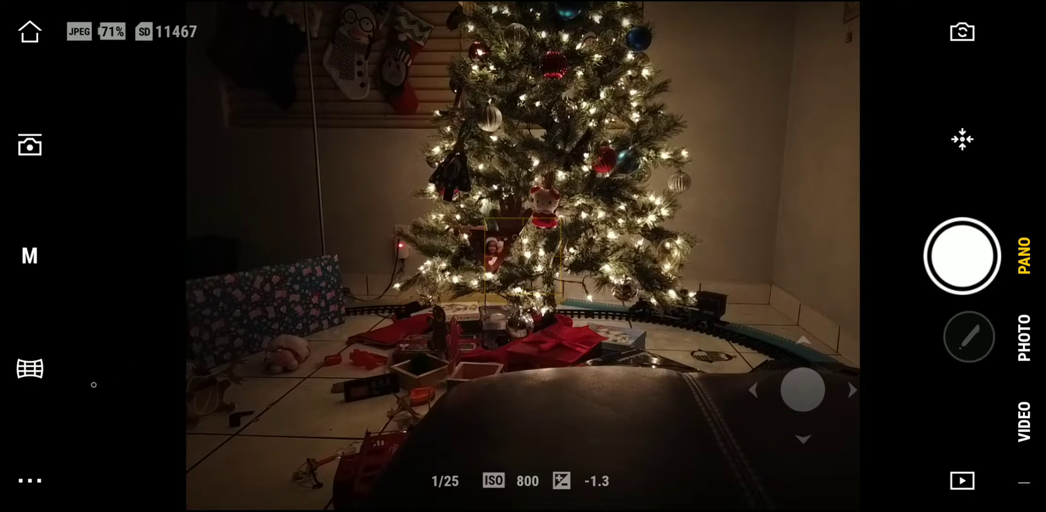
pyautogui.click(30, 369)
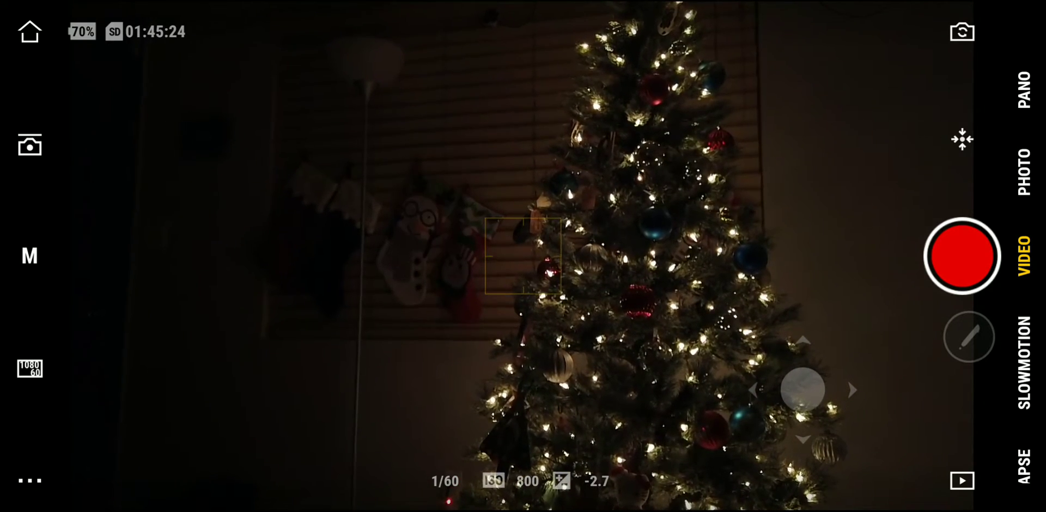
# Step: Leave the camera view to return to DJI Mimo's main screen
pyautogui.click(523, 260)
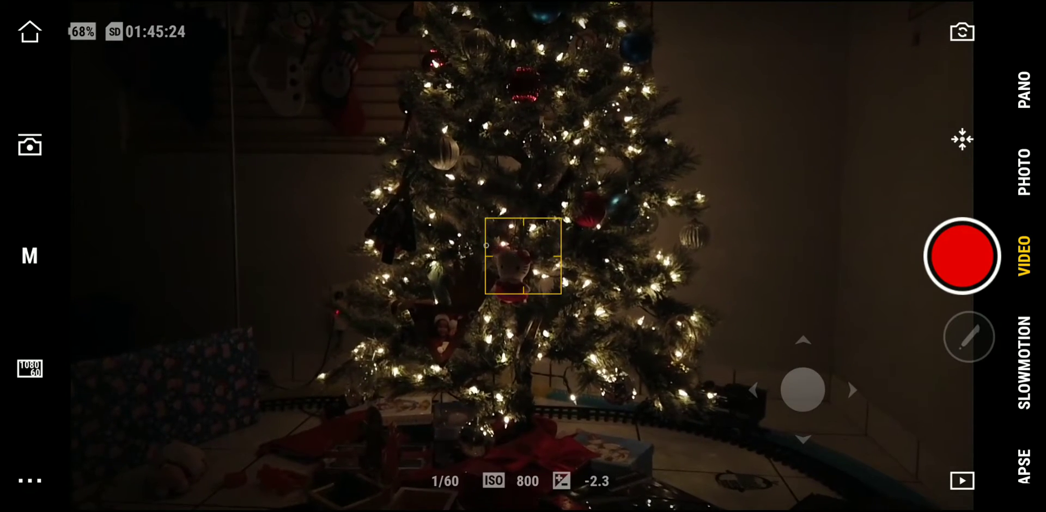
# Step: Tilt the Osmo Pocket down to frame the presents and train track under the tree
pyautogui.click(523, 256)
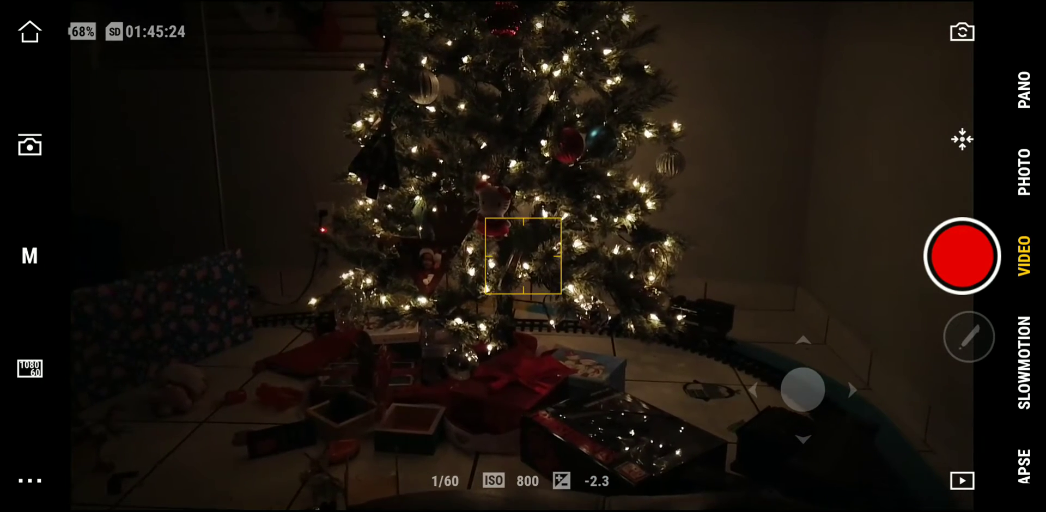
# Step: Open the gimbal options and change follow speed from fast to slow
pyautogui.click(29, 145)
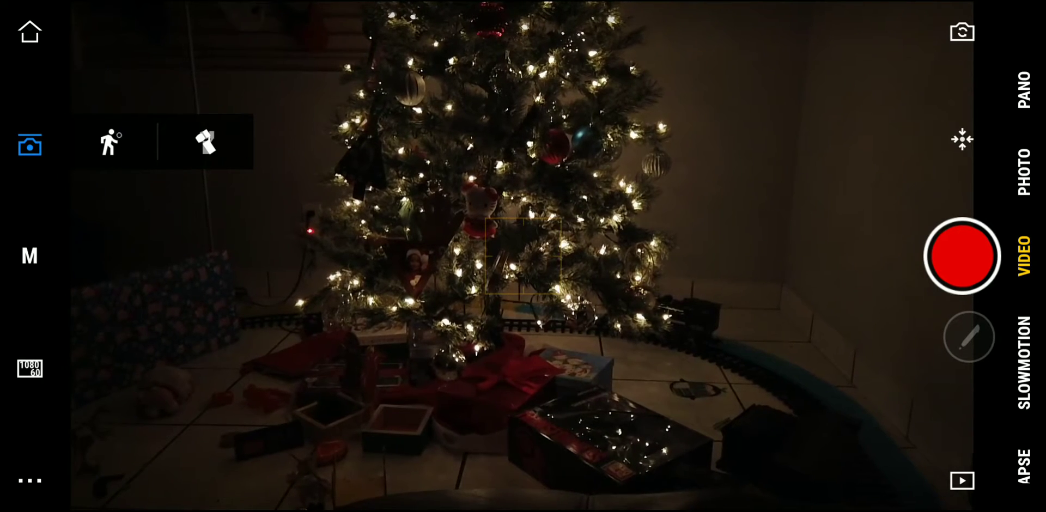
pyautogui.click(109, 141)
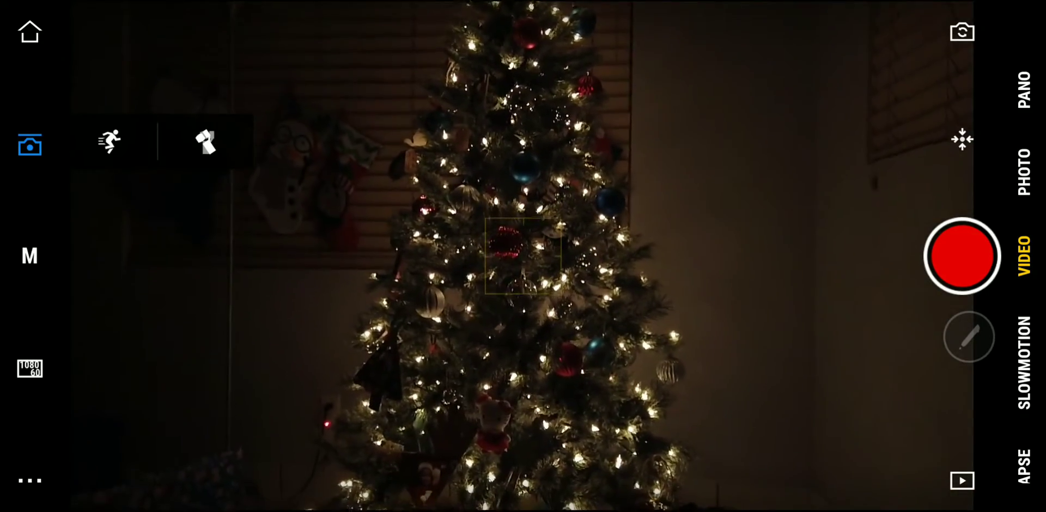
pyautogui.click(109, 140)
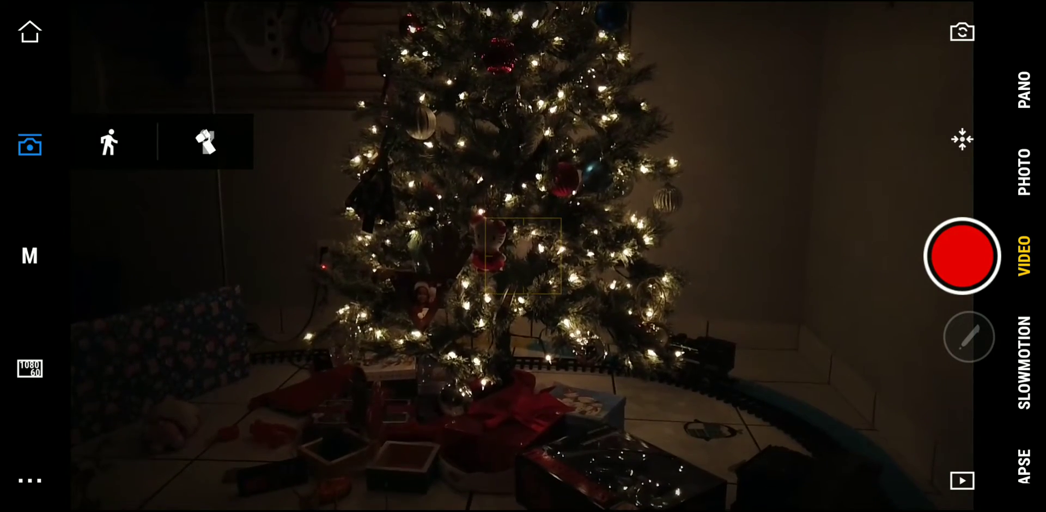
# Step: Close the gimbal speed options to show the exposure readout and virtual joystick
pyautogui.click(206, 141)
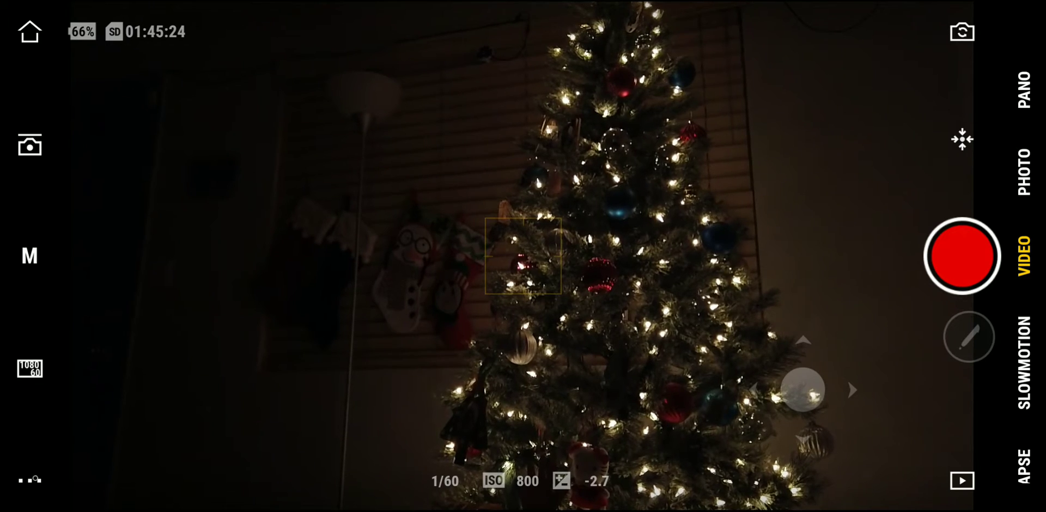
# Step: Open video settings on the Pro tab to review MOV, noise reduction, grid, histogram, AFC
pyautogui.click(29, 145)
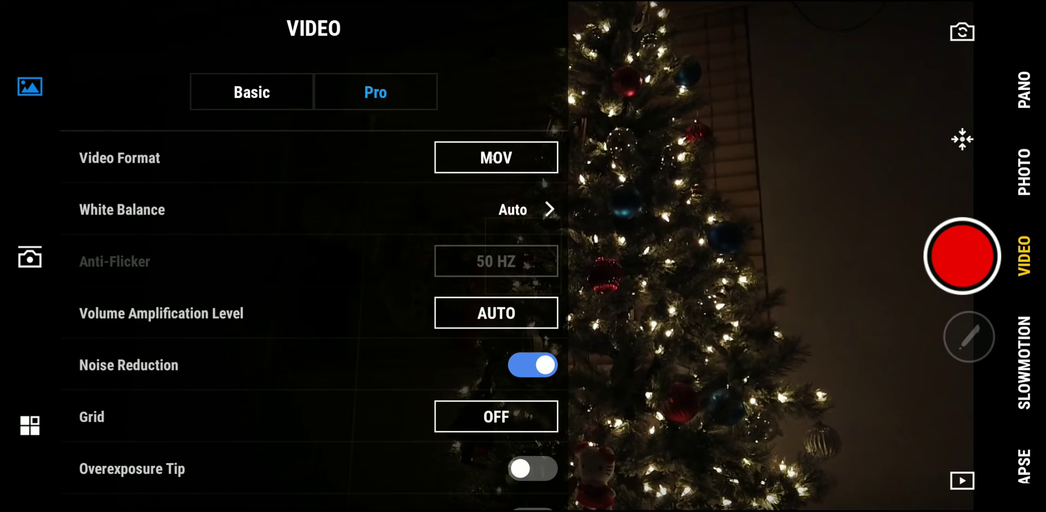
pyautogui.click(496, 158)
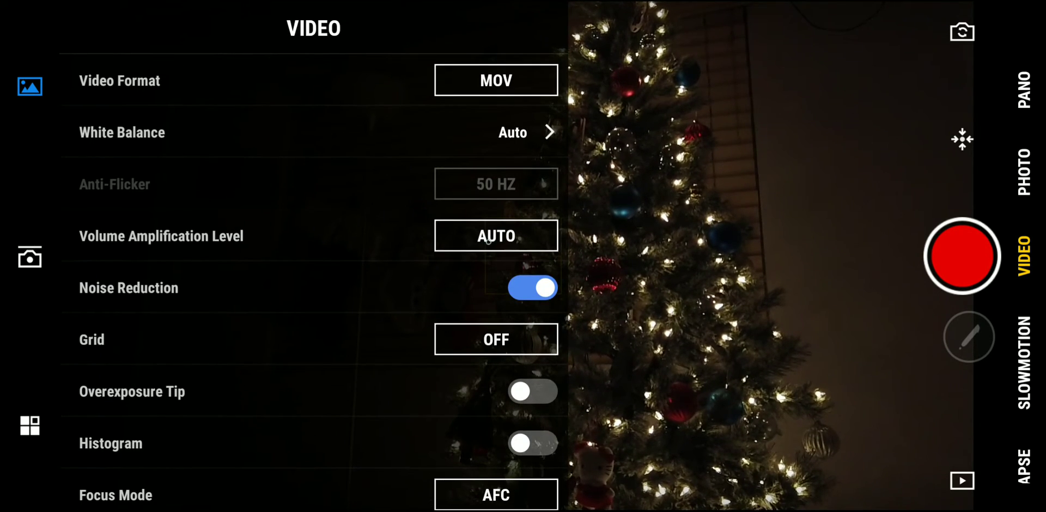
pyautogui.click(496, 236)
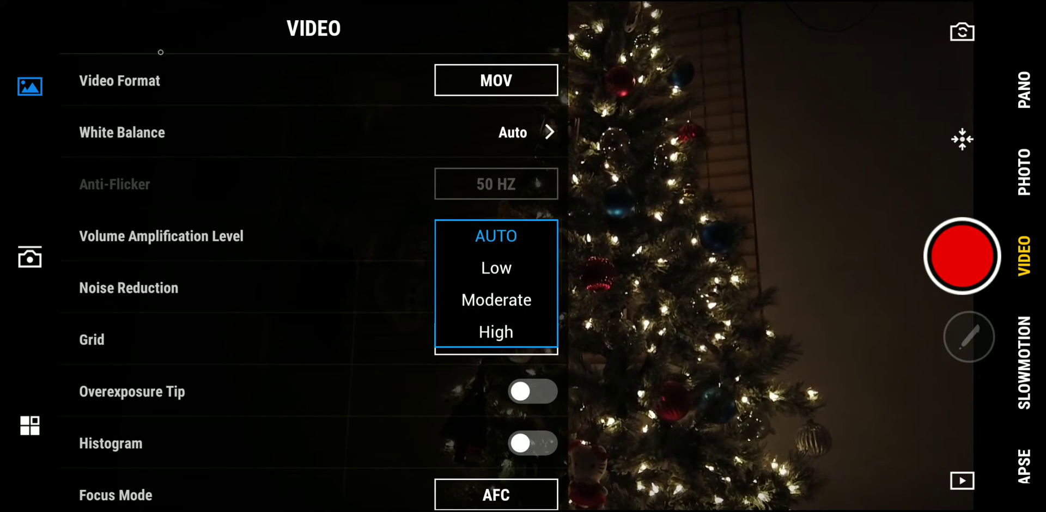
pyautogui.click(496, 236)
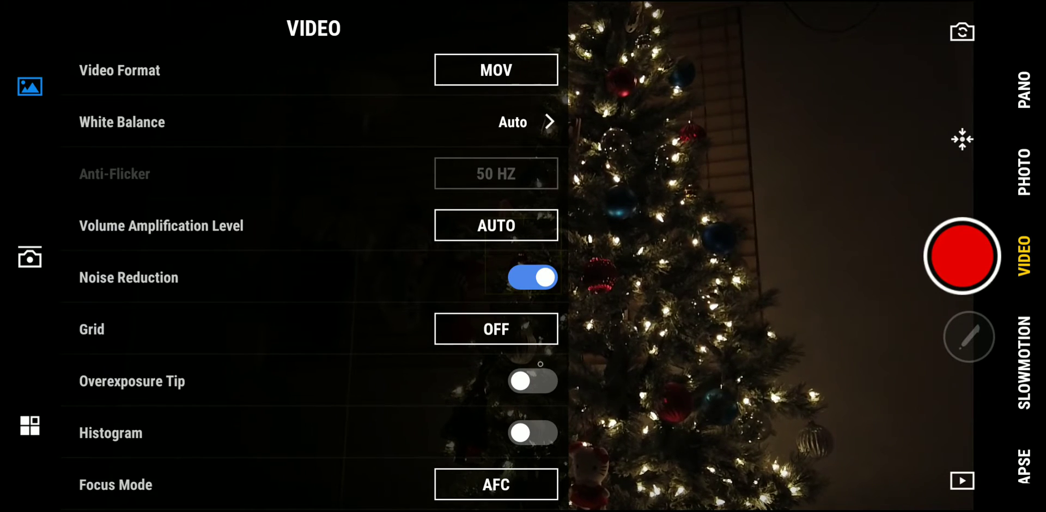
pyautogui.click(532, 381)
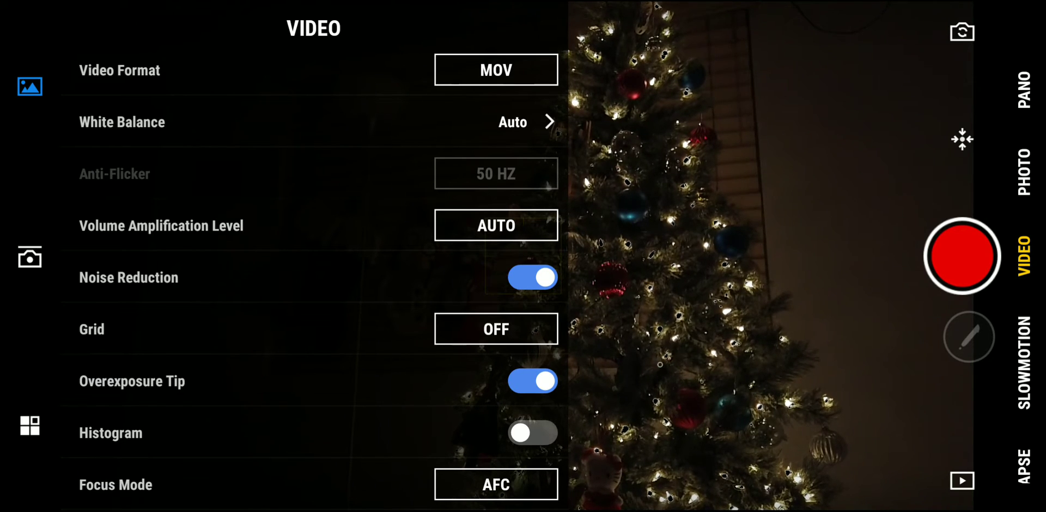
pyautogui.click(533, 381)
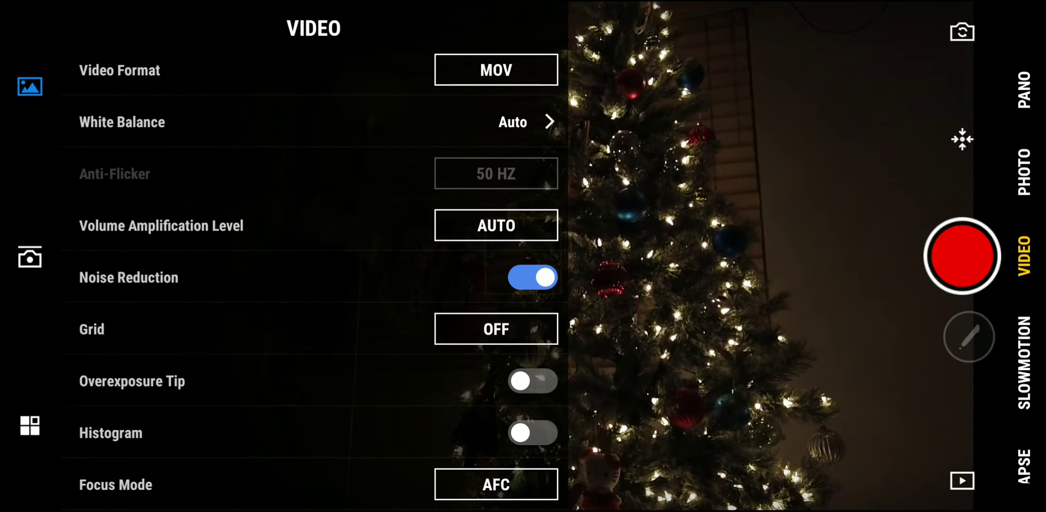
pyautogui.click(532, 432)
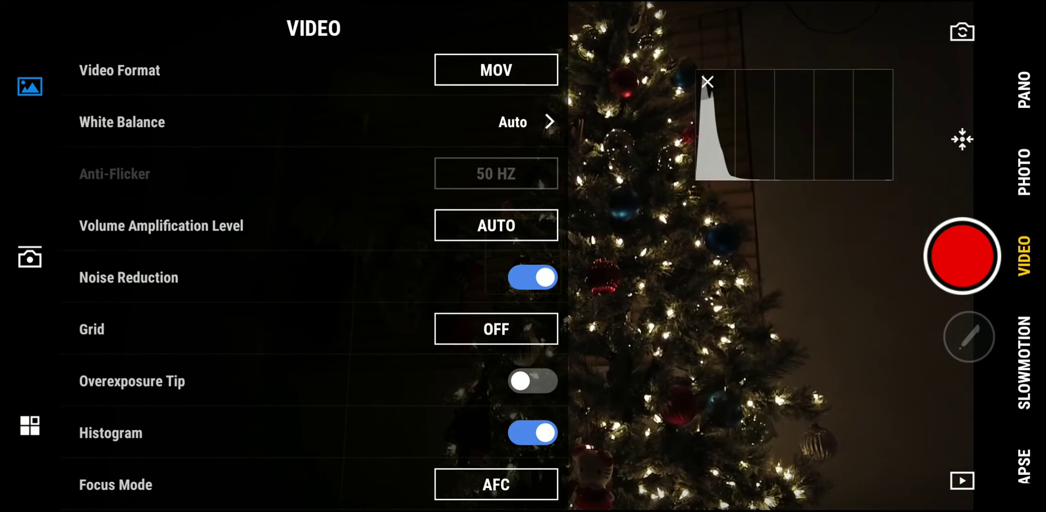
pyautogui.click(531, 433)
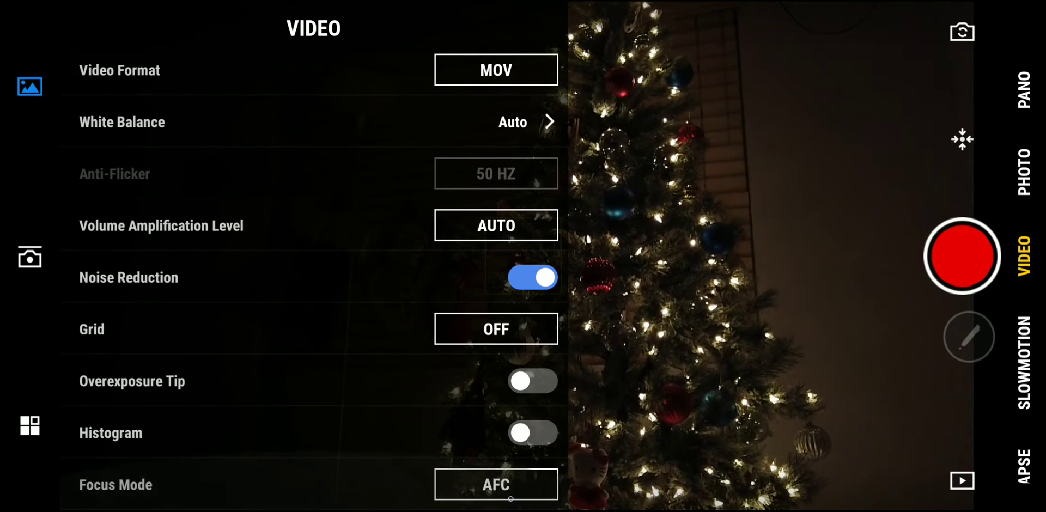
# Step: Switch the video Focus Mode from AFC to AFS
pyautogui.click(496, 485)
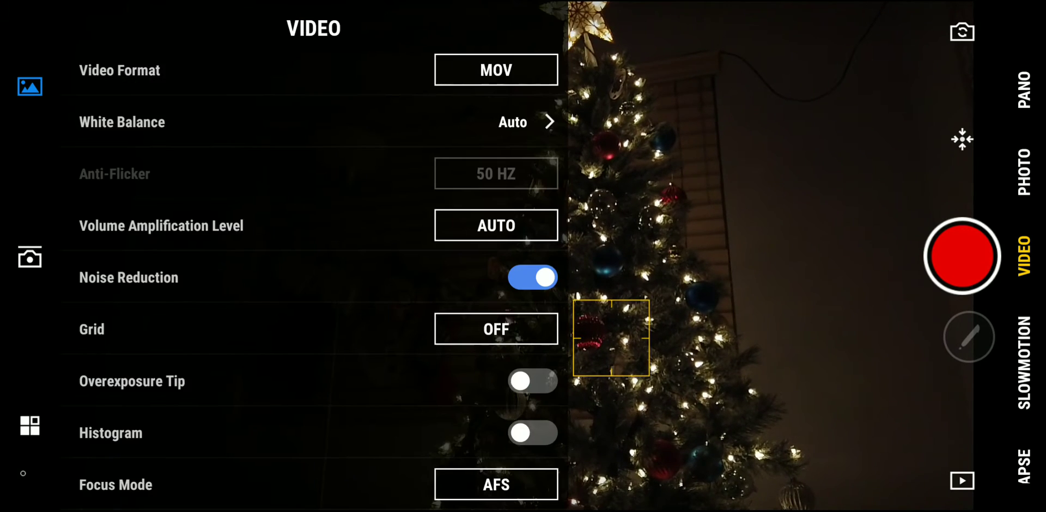
pyautogui.click(496, 484)
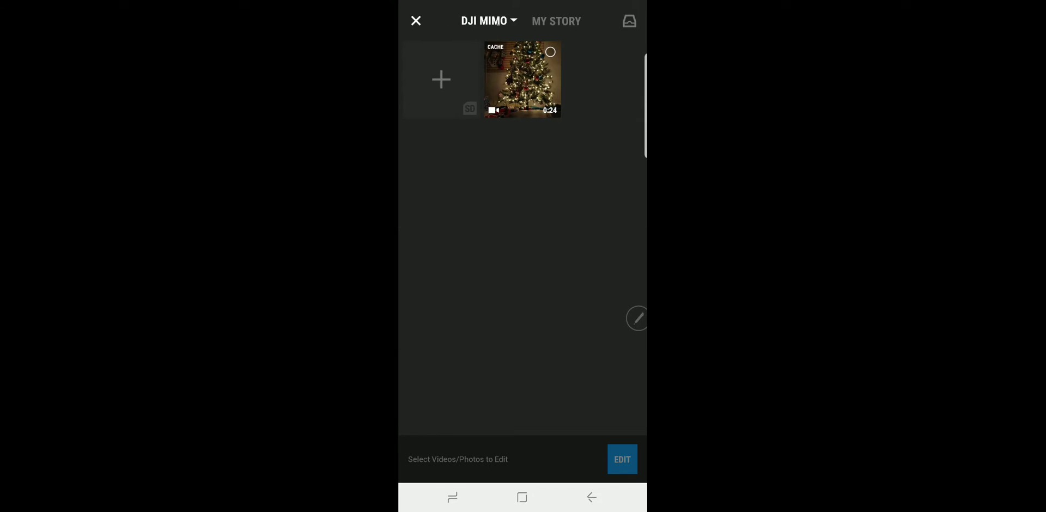
# Step: View the DJI MIMO album sources, then close the album to return to the feed
pyautogui.click(488, 21)
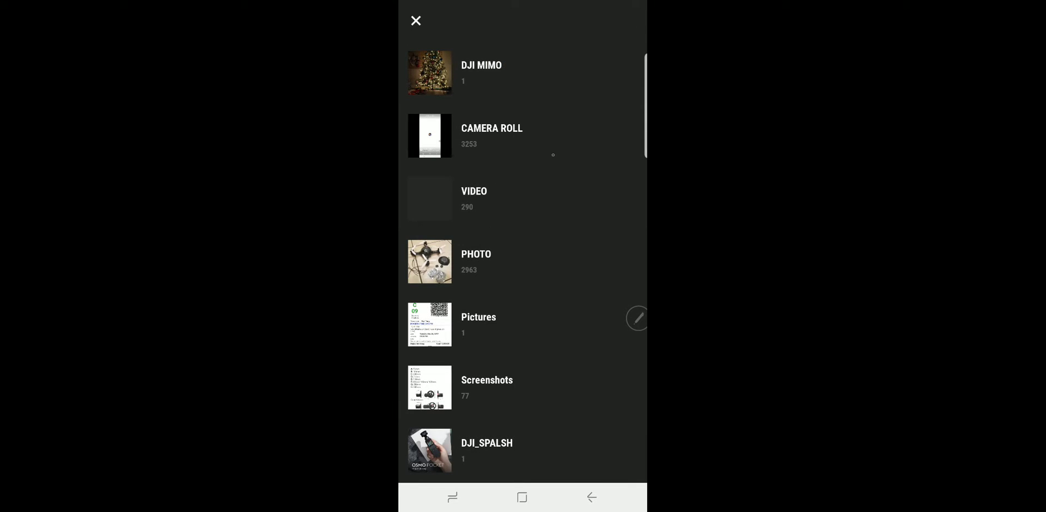
pyautogui.moveTo(565, 170)
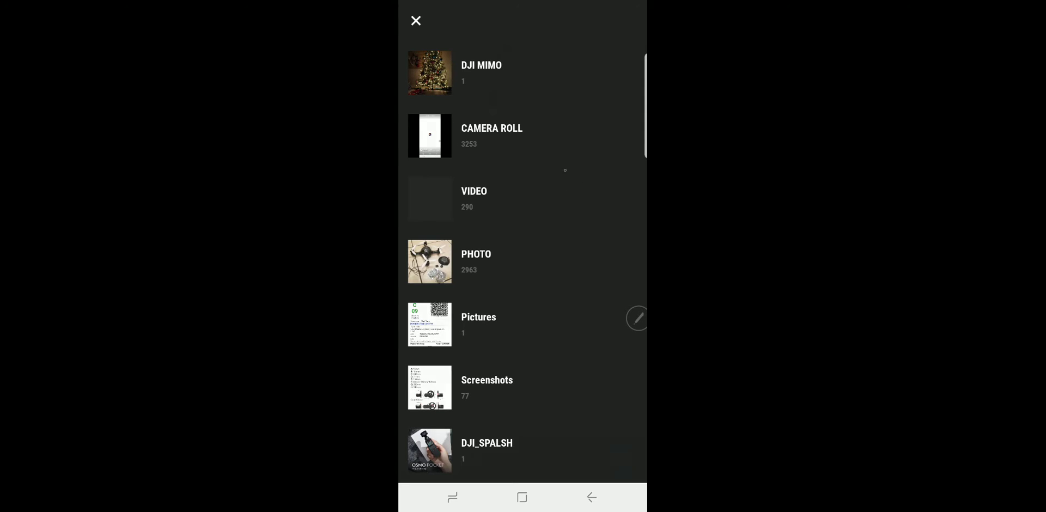
pyautogui.click(415, 21)
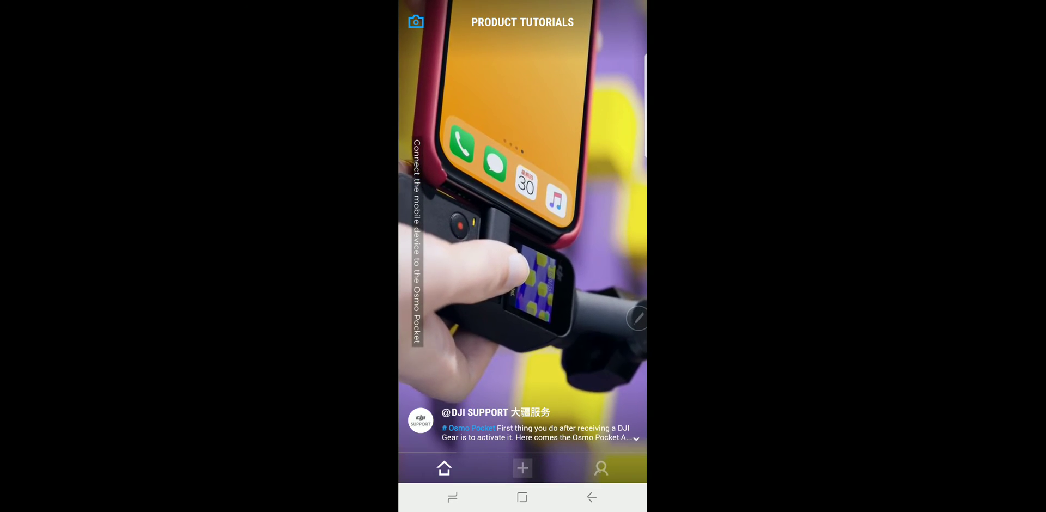
# Step: Open the profile page and go to the Osmo Pocket tutorials in the Academy
pyautogui.click(600, 467)
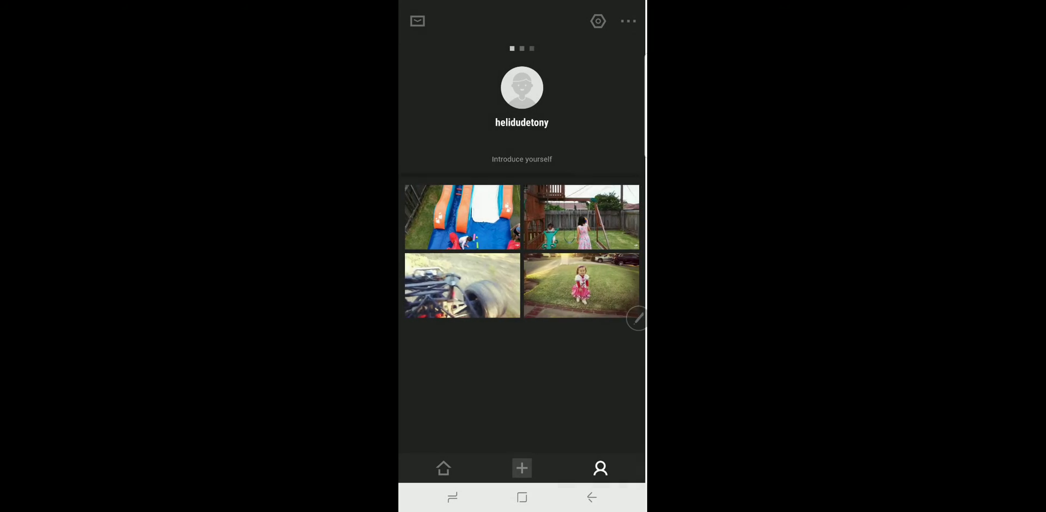
pyautogui.click(597, 21)
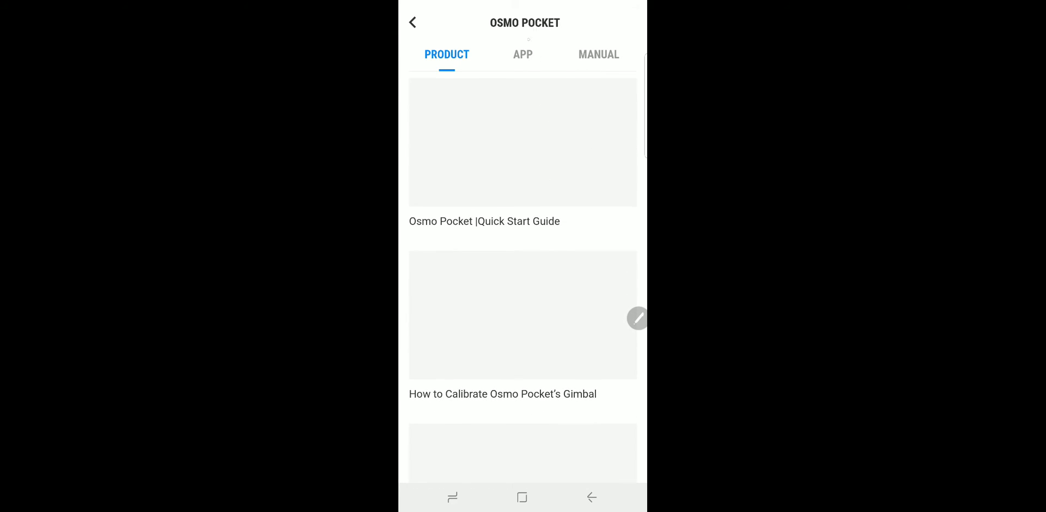
# Step: Browse the APP tutorial videos, go to the Android home screen and pull down notifications
pyautogui.click(523, 55)
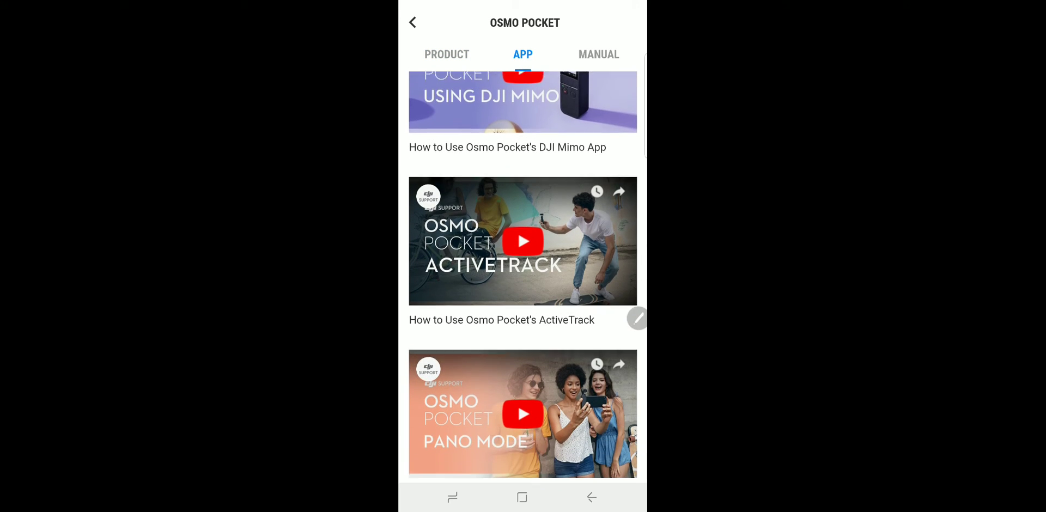
pyautogui.scroll(-3)
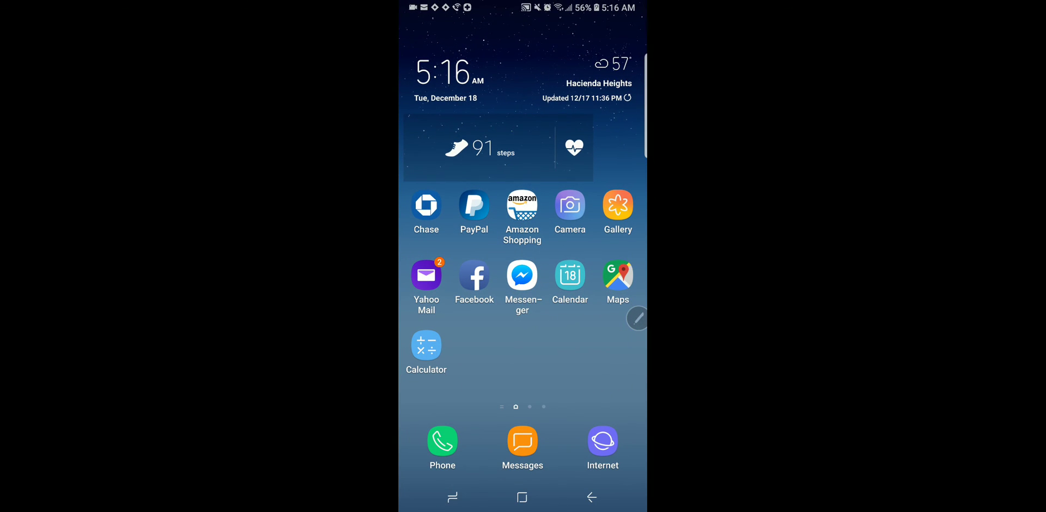
pyautogui.moveTo(523, 10); pyautogui.dragTo(523, 267)
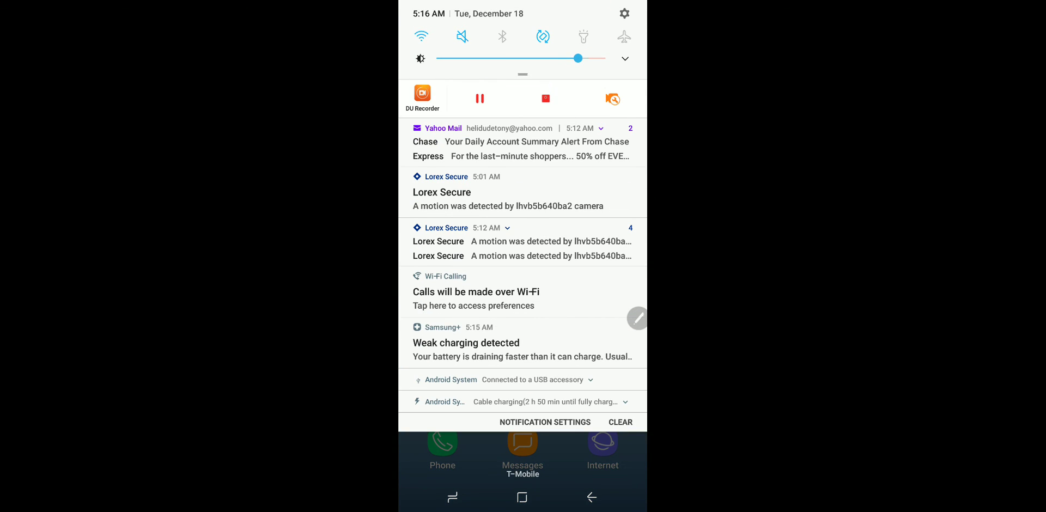